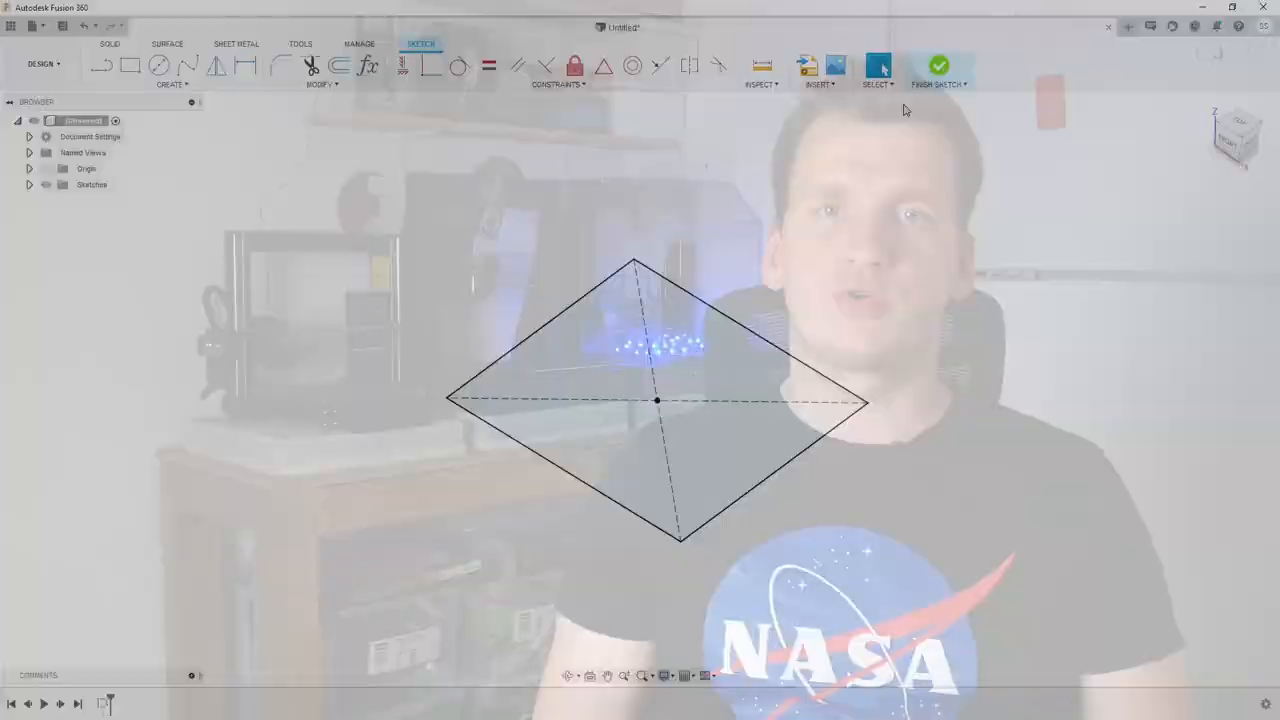
Review photo 20210513_003317.jpg in Photos, then leave the single-photo view.
click(938, 68)
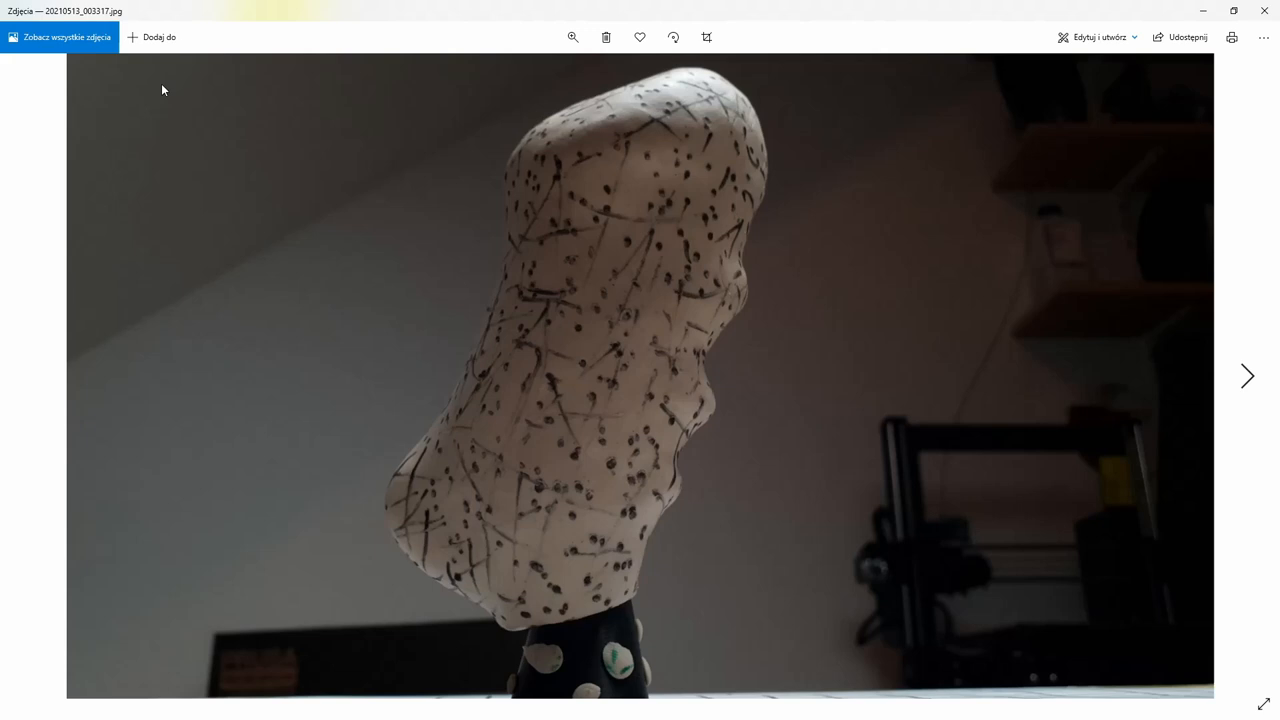
click(1247, 376)
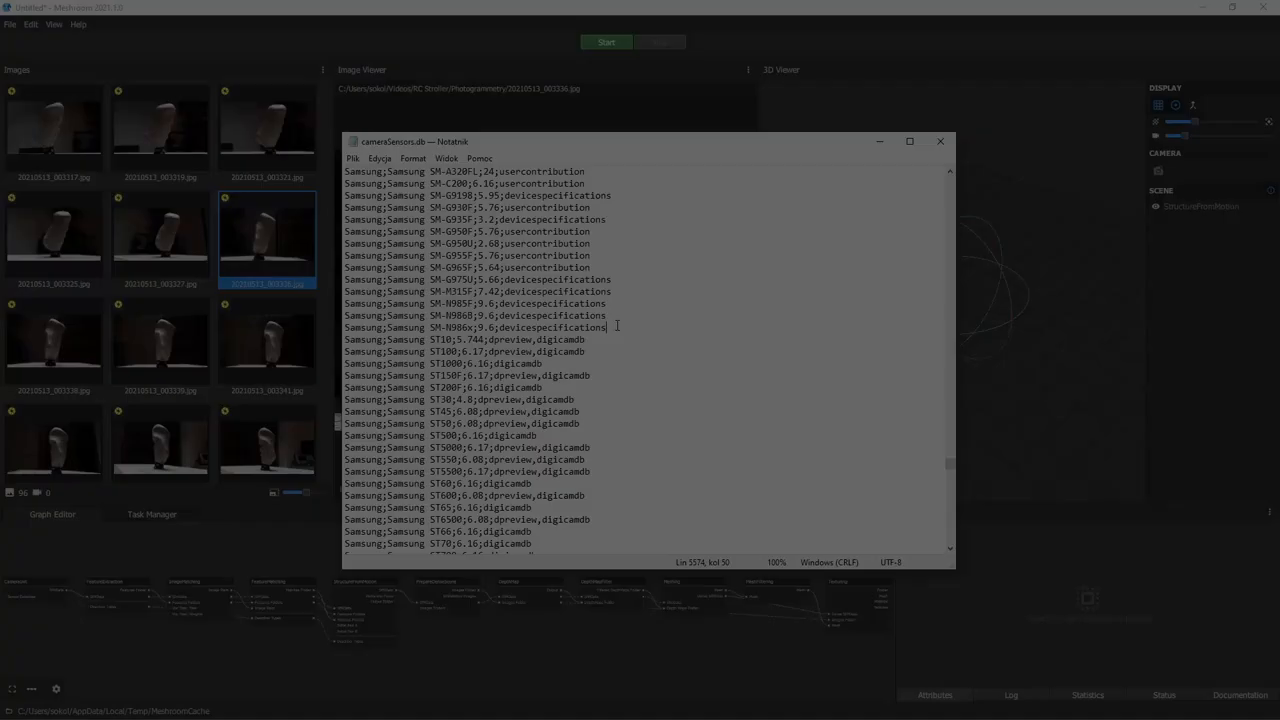
Review the Samsung model entries in cameraSensors.db in Notepad.
click(11, 24)
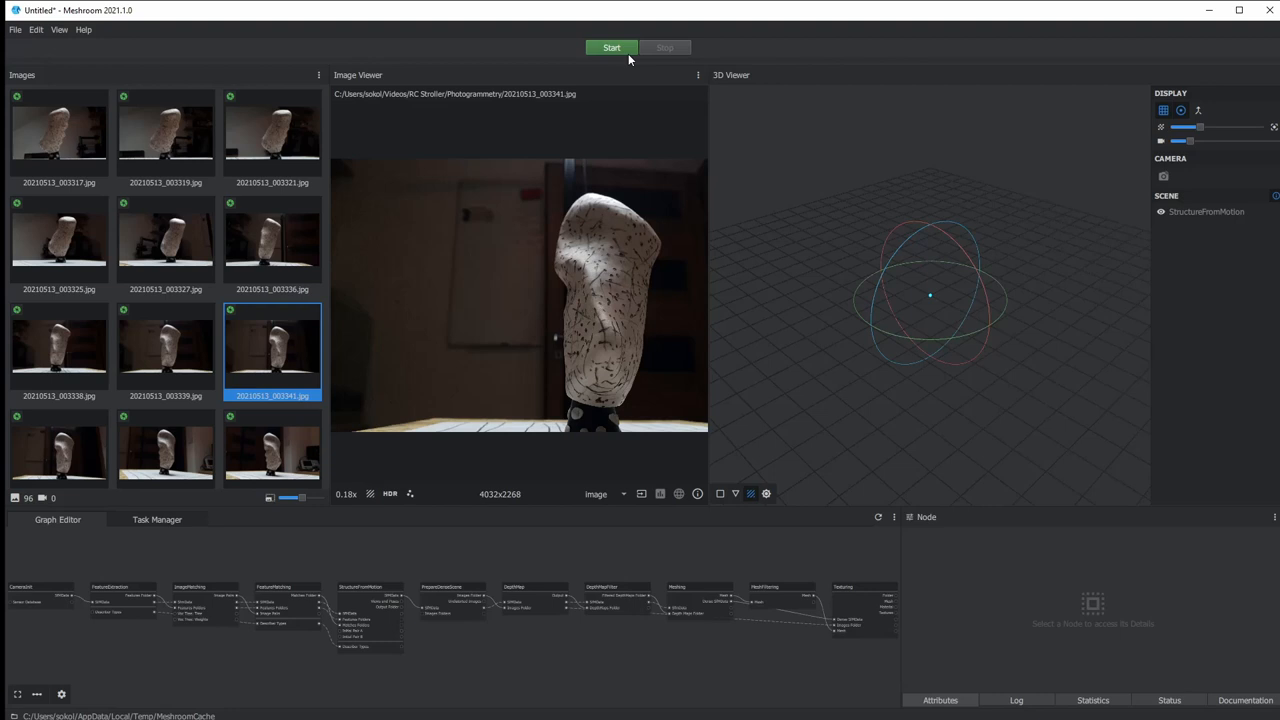
mouse_move(373, 575)
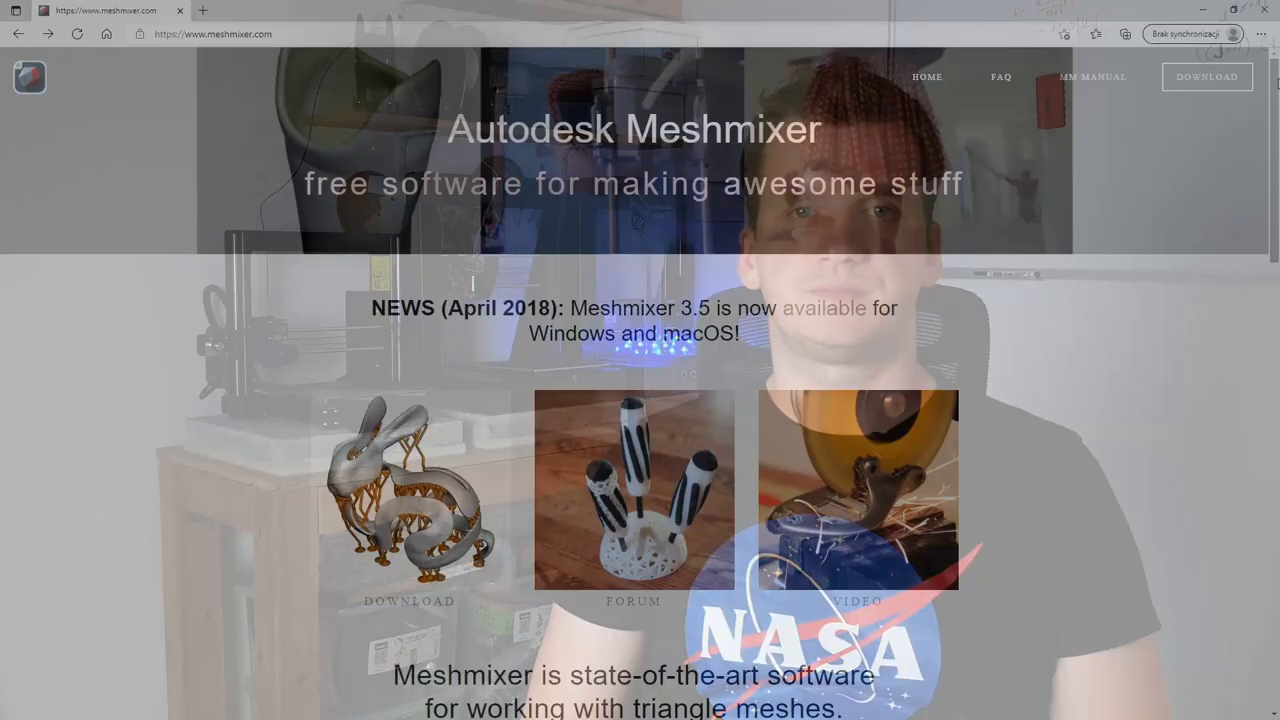
scroll(down, 3)
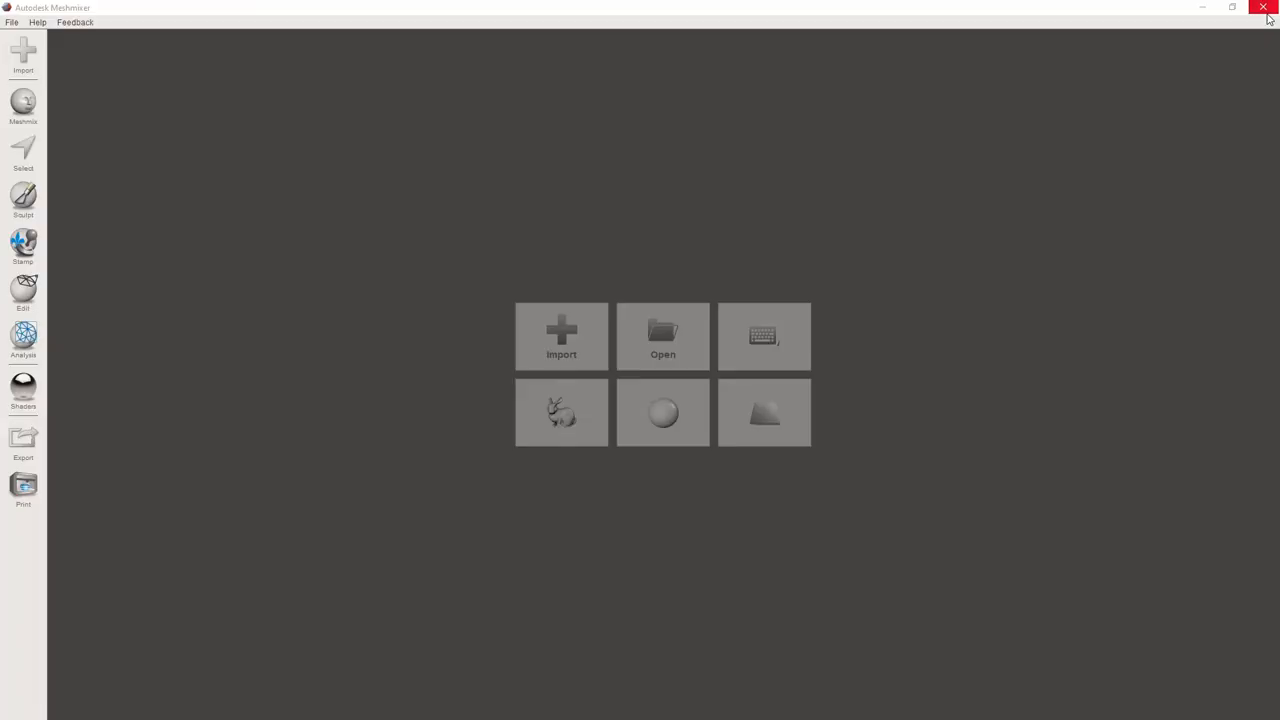
Import texturedMesh.obj from the Meshmixer start screen.
click(561, 336)
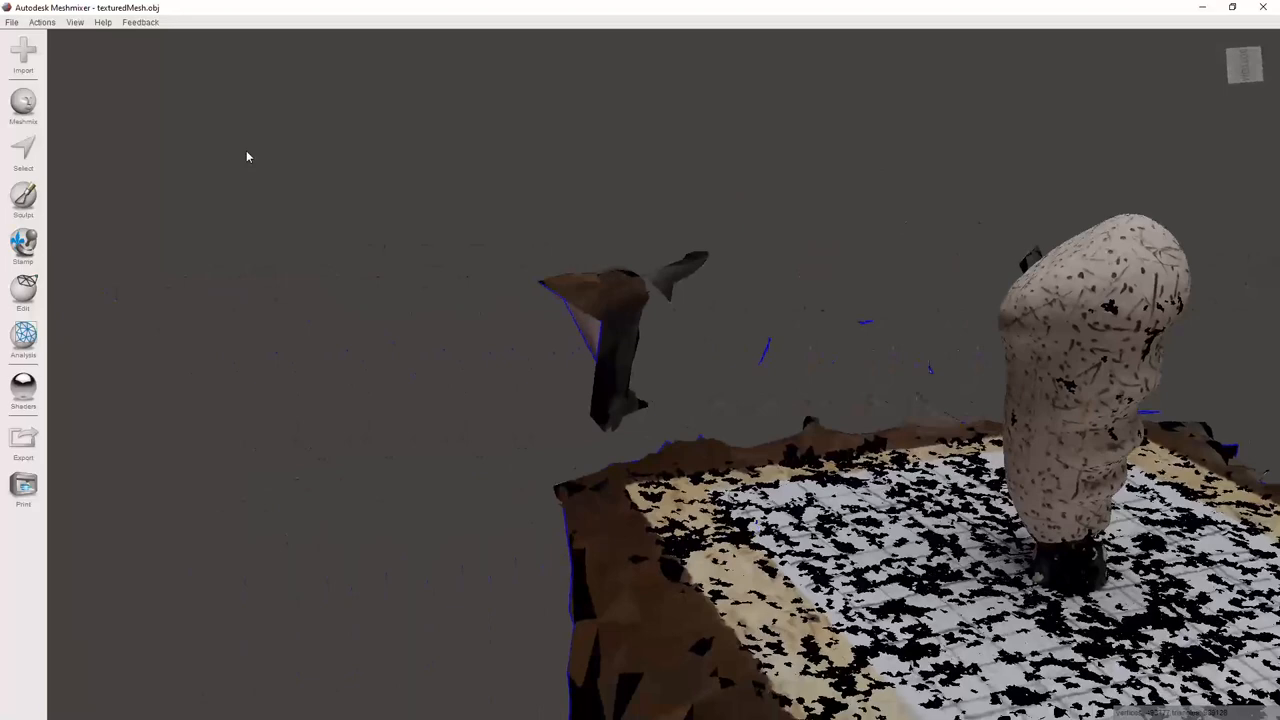
Brush-select the paper base and floating fragments, then discard them.
click(23, 152)
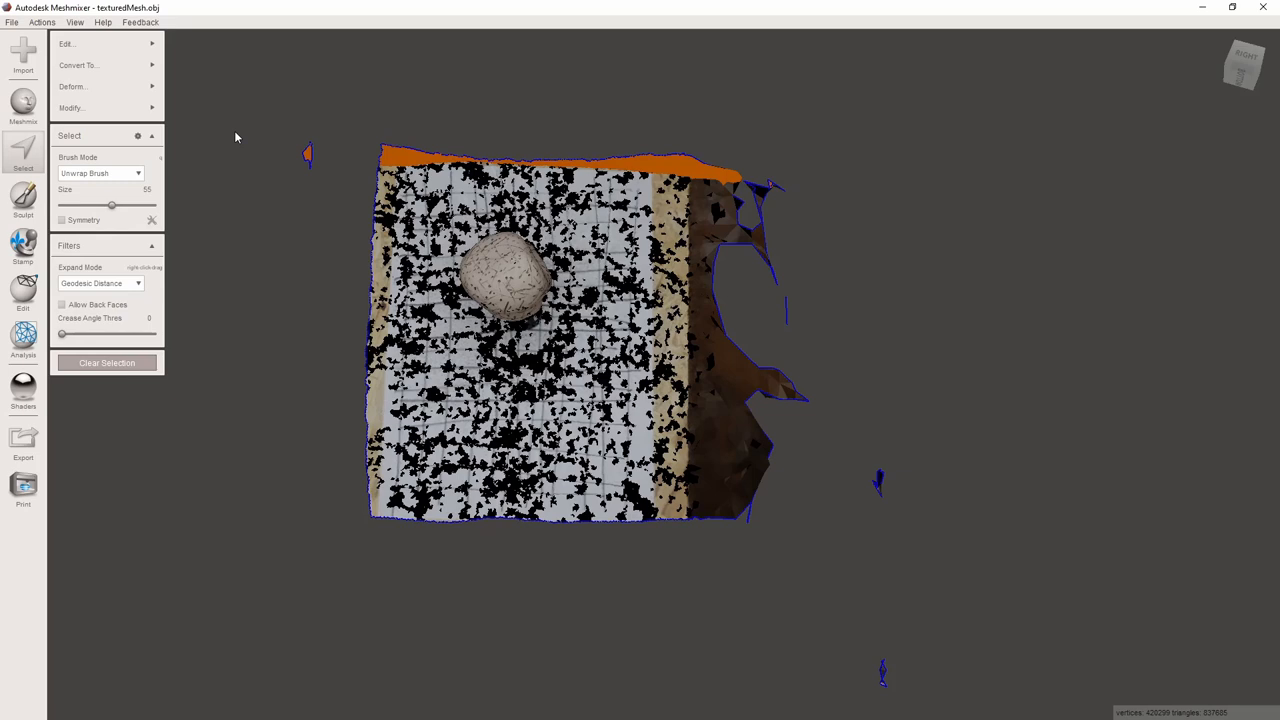
click(22, 390)
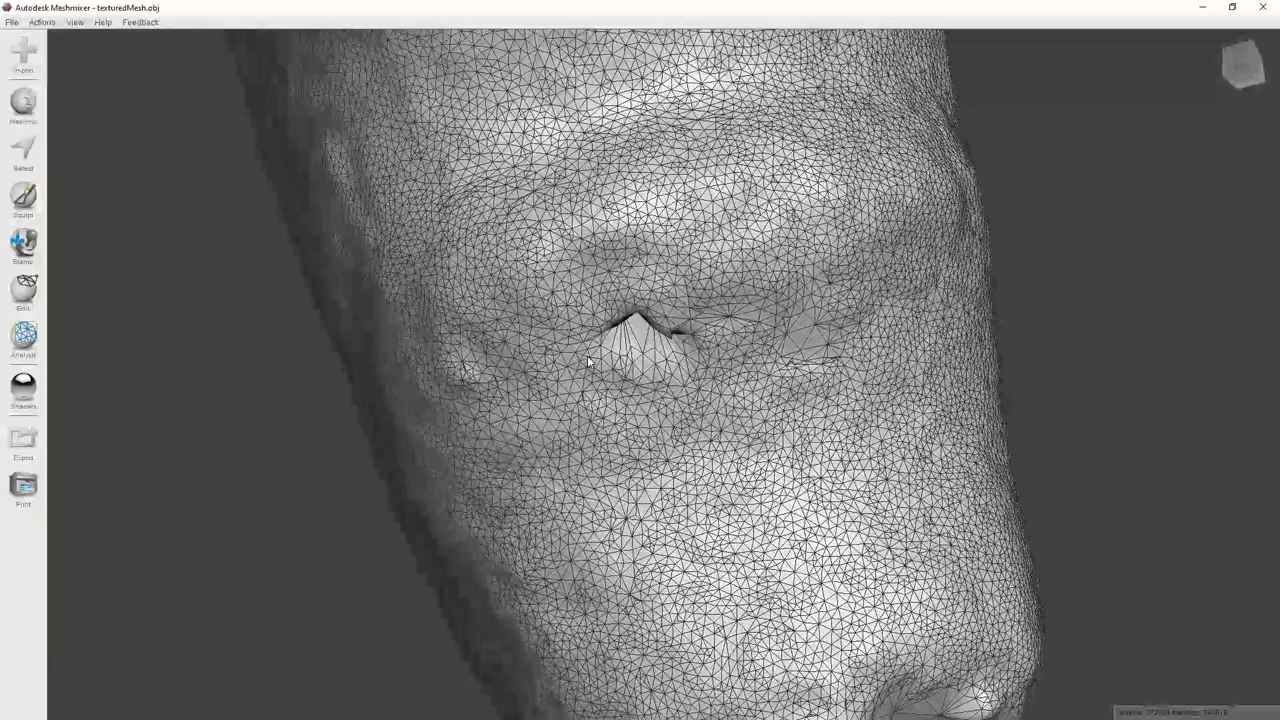
click(22, 150)
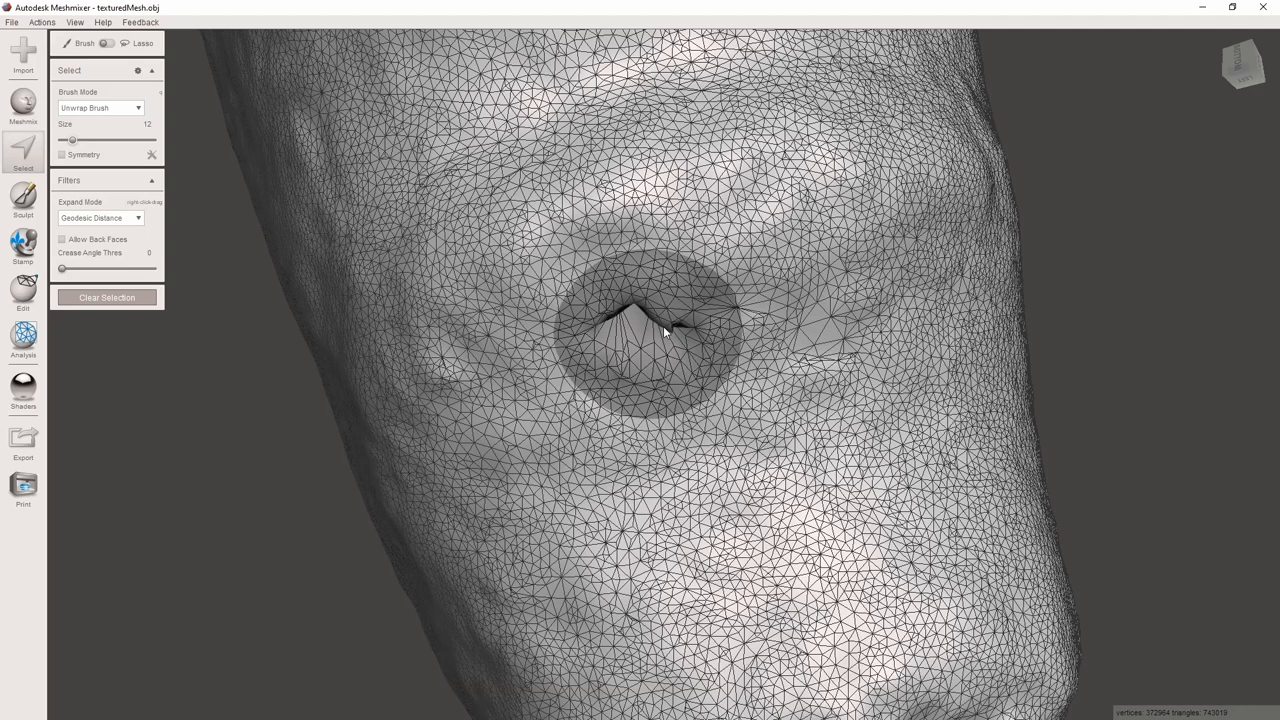
click(650, 340)
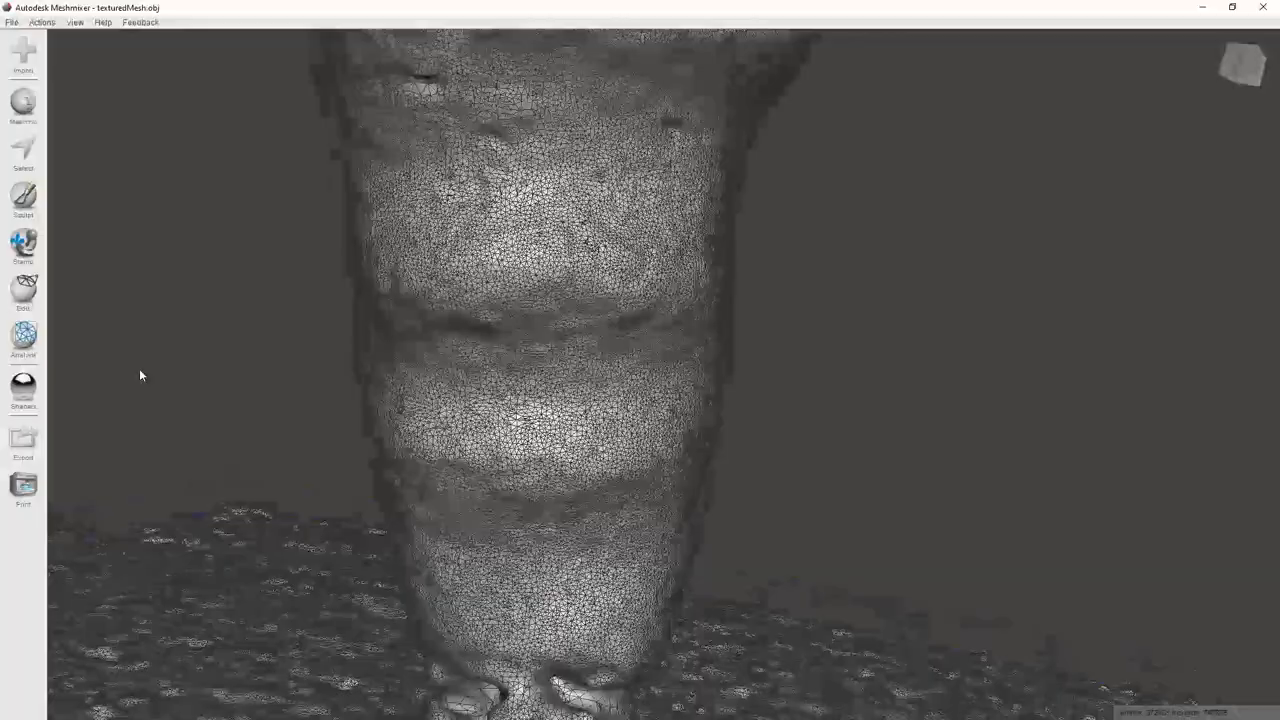
click(23, 150)
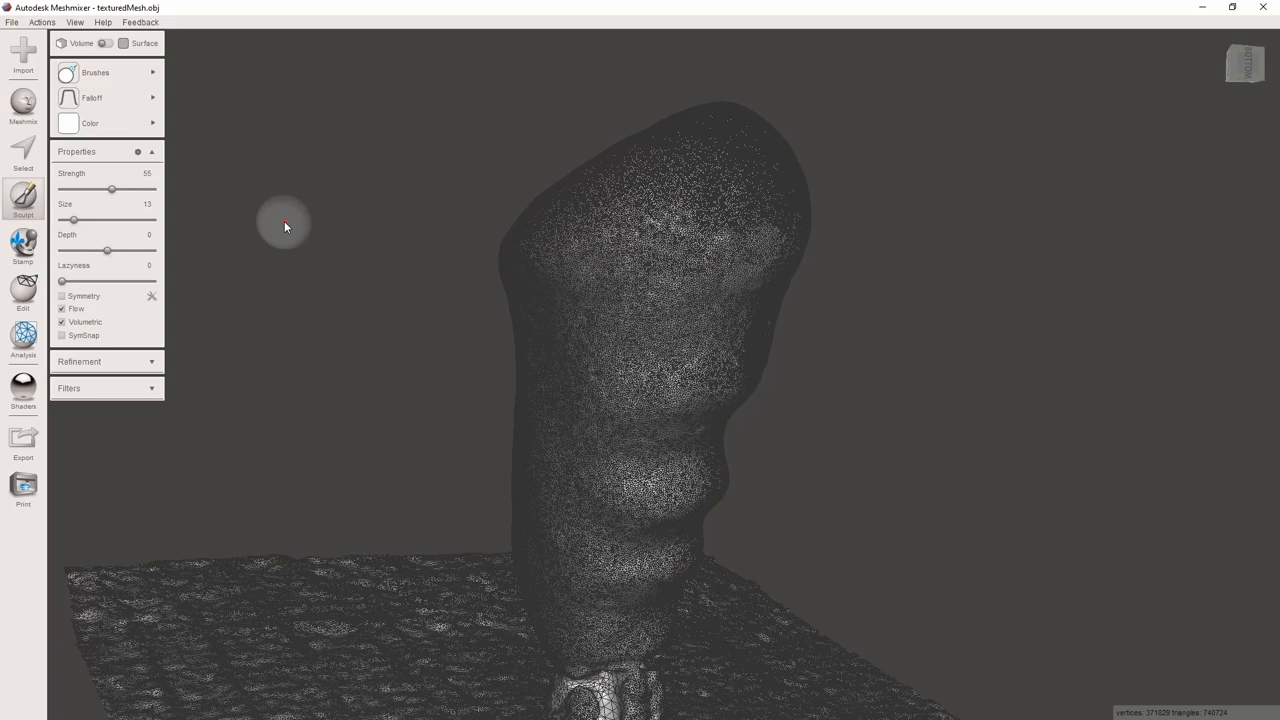
Close Sculpt, select the whole grip mesh with its base, and choose Deform > Smooth.
click(23, 152)
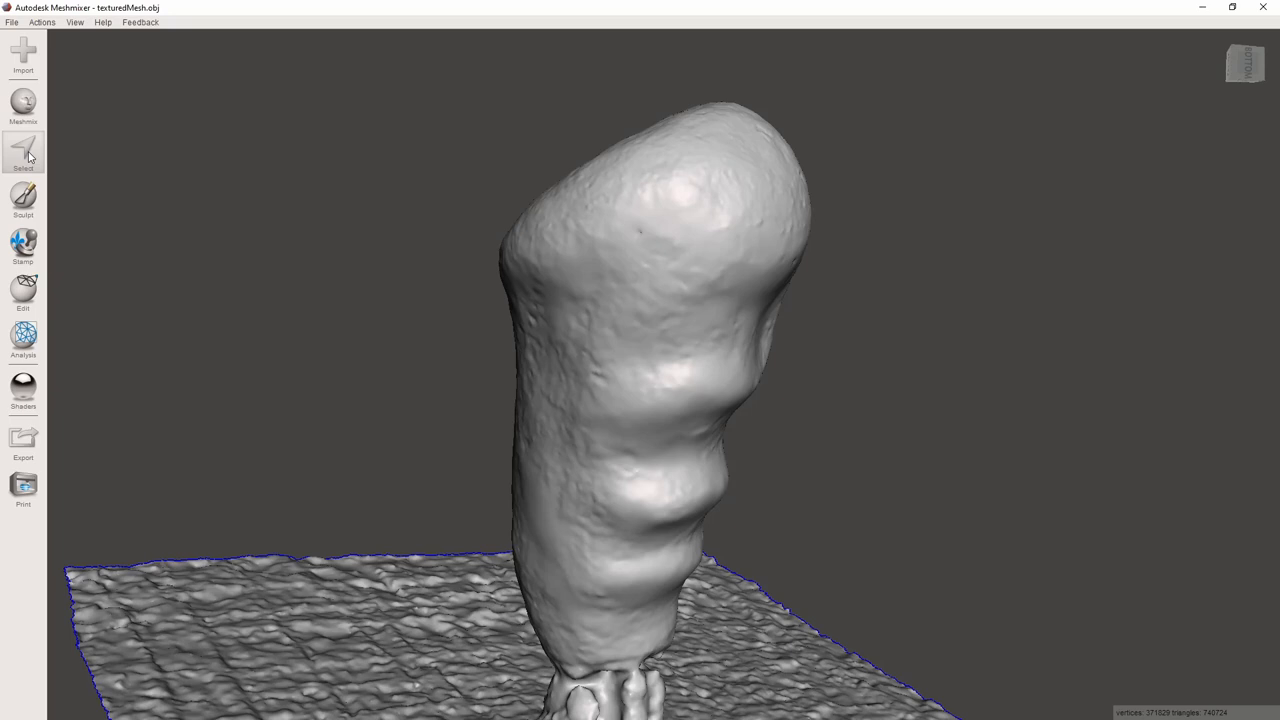
click(23, 155)
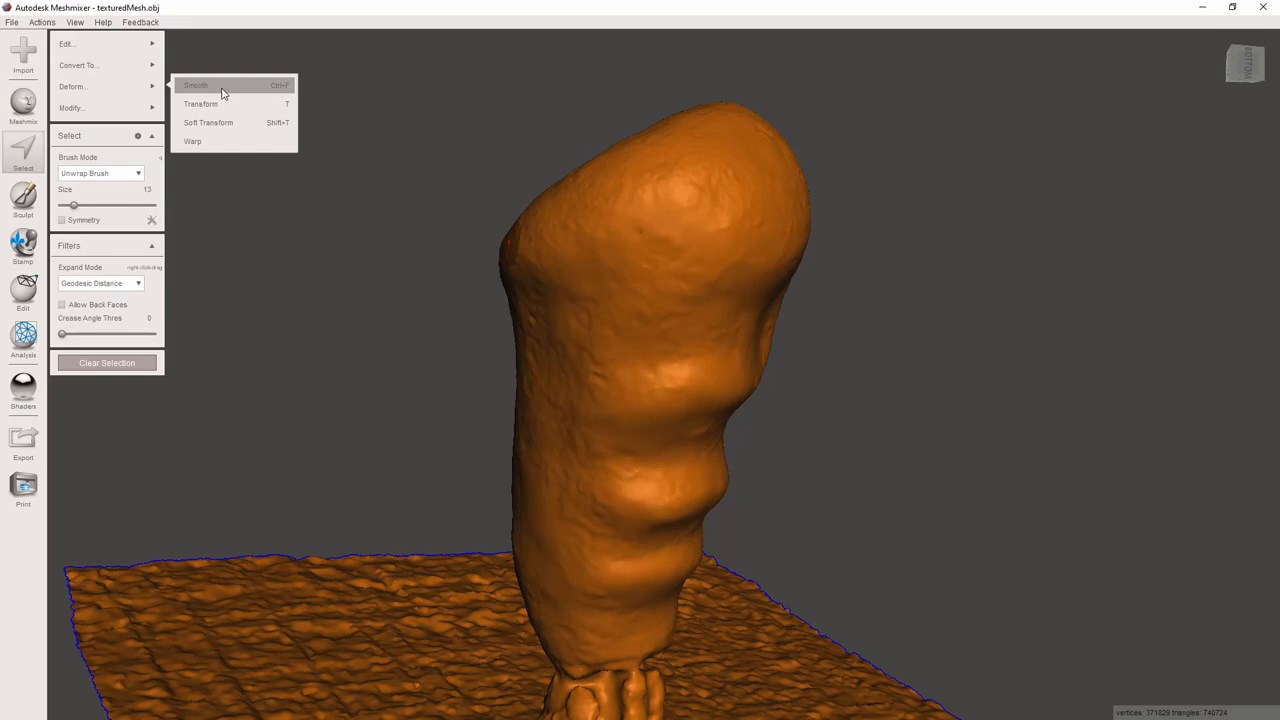
click(196, 85)
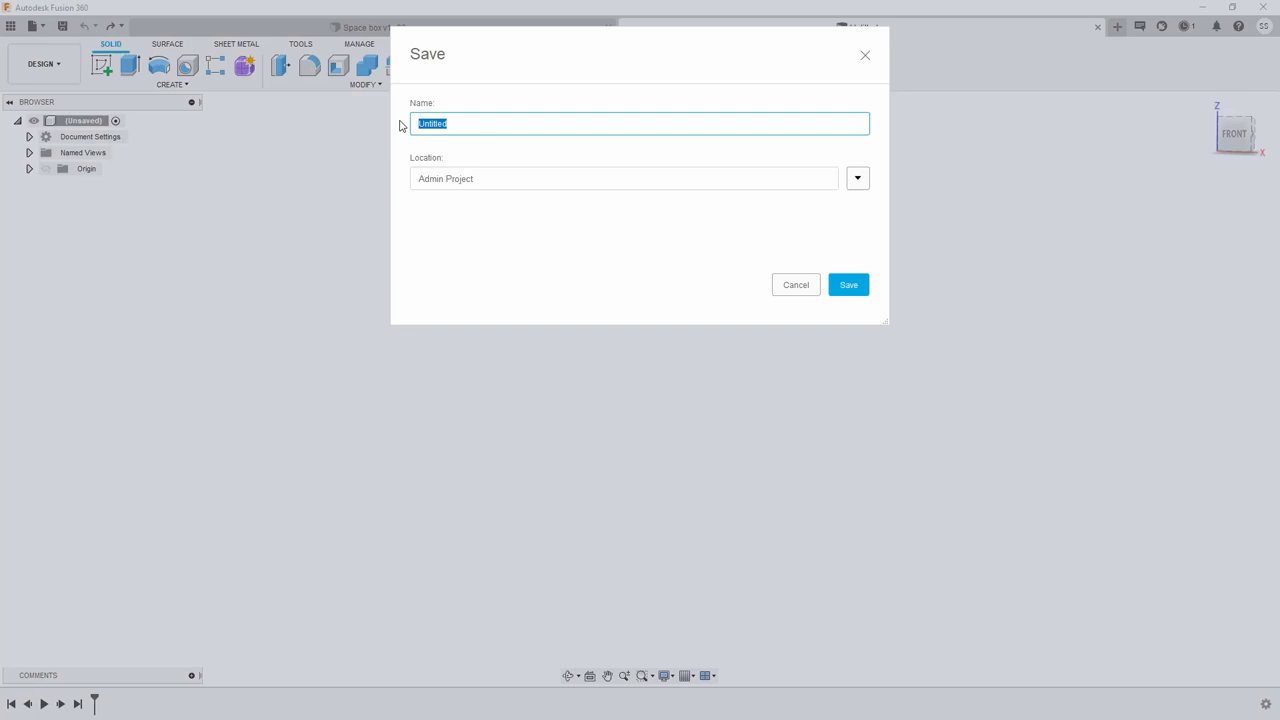
Save the empty design as 'RC Case - mesh' in Admin Project.
text(RC Case - me)
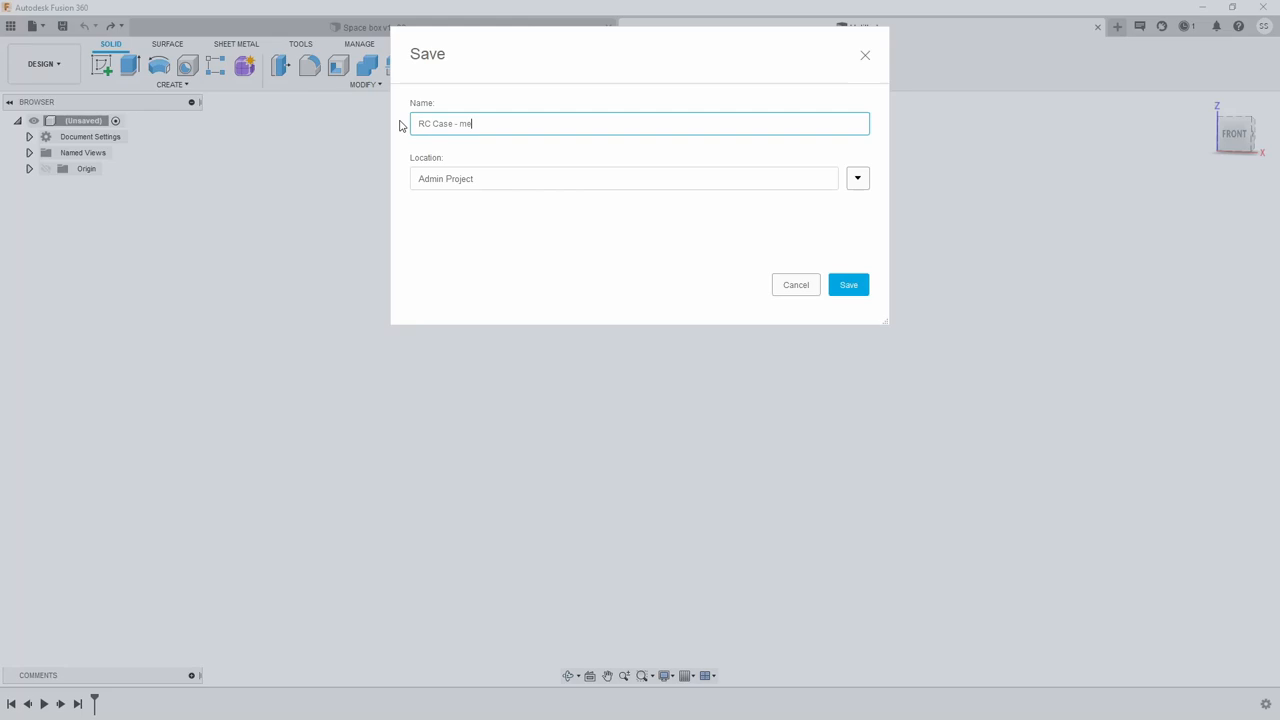
click(848, 284)
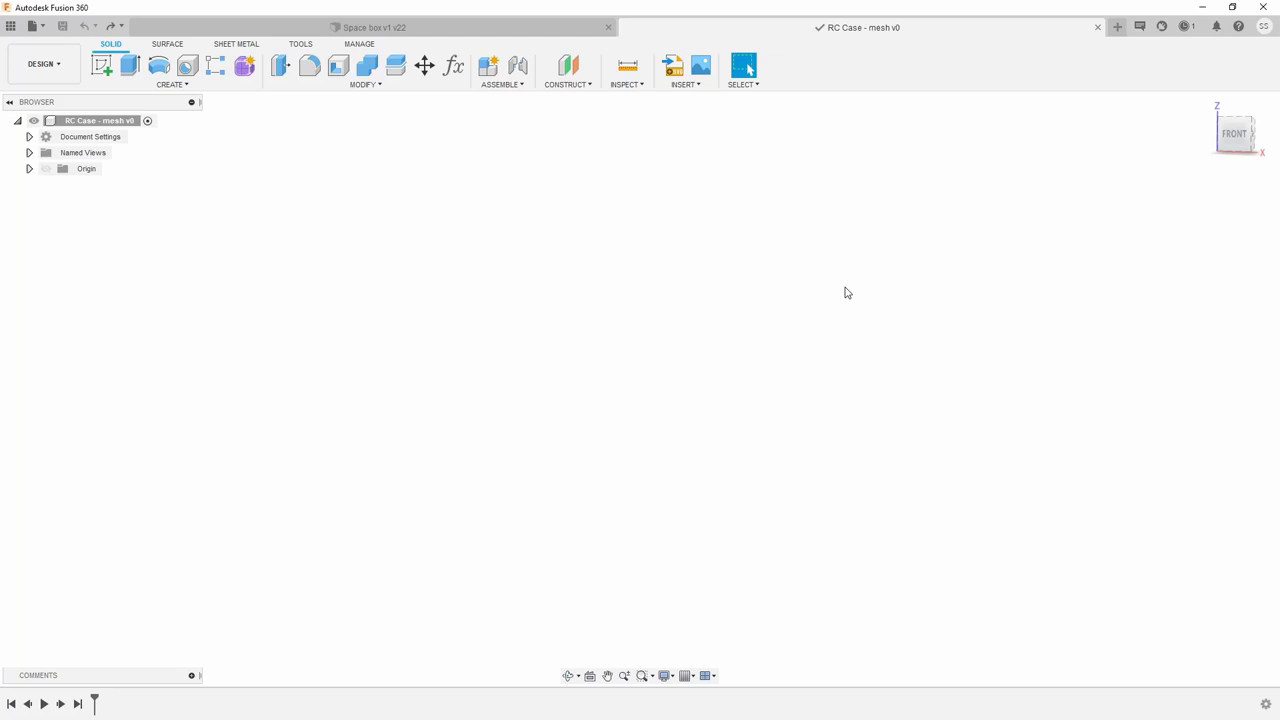
Switch the root component to not capture design history and accept removing the timeline.
click(744, 65)
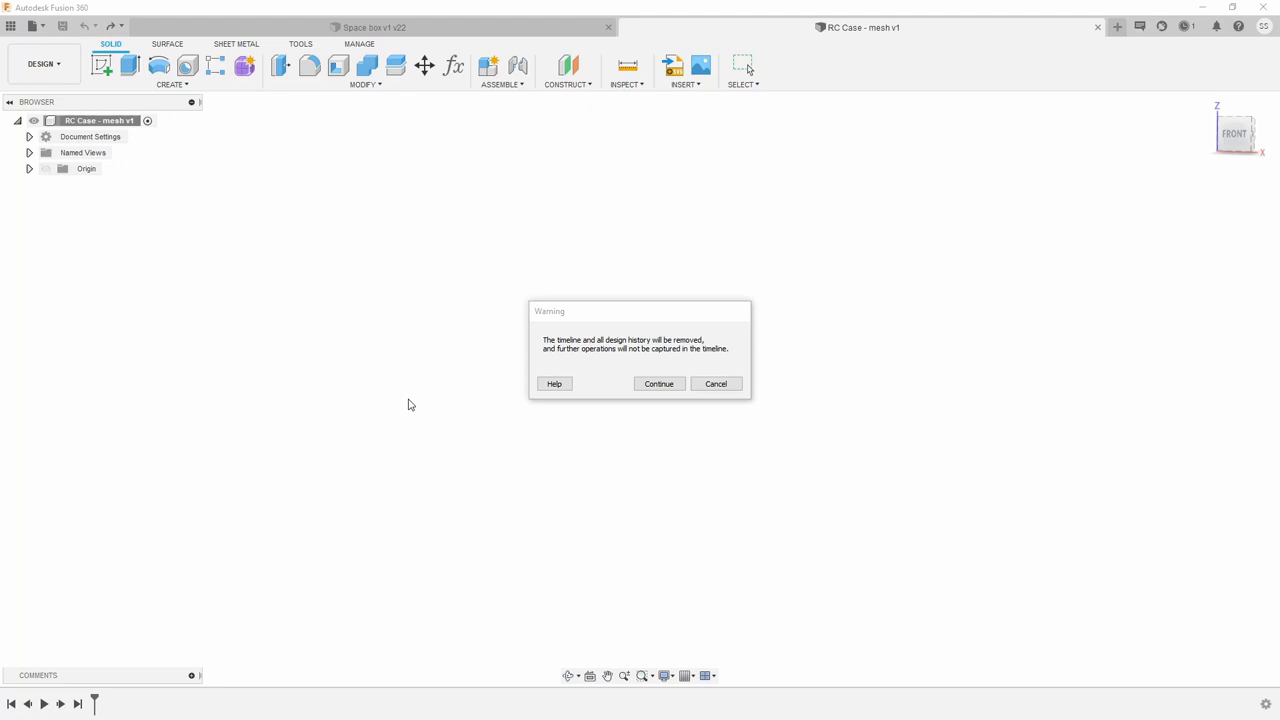
click(658, 383)
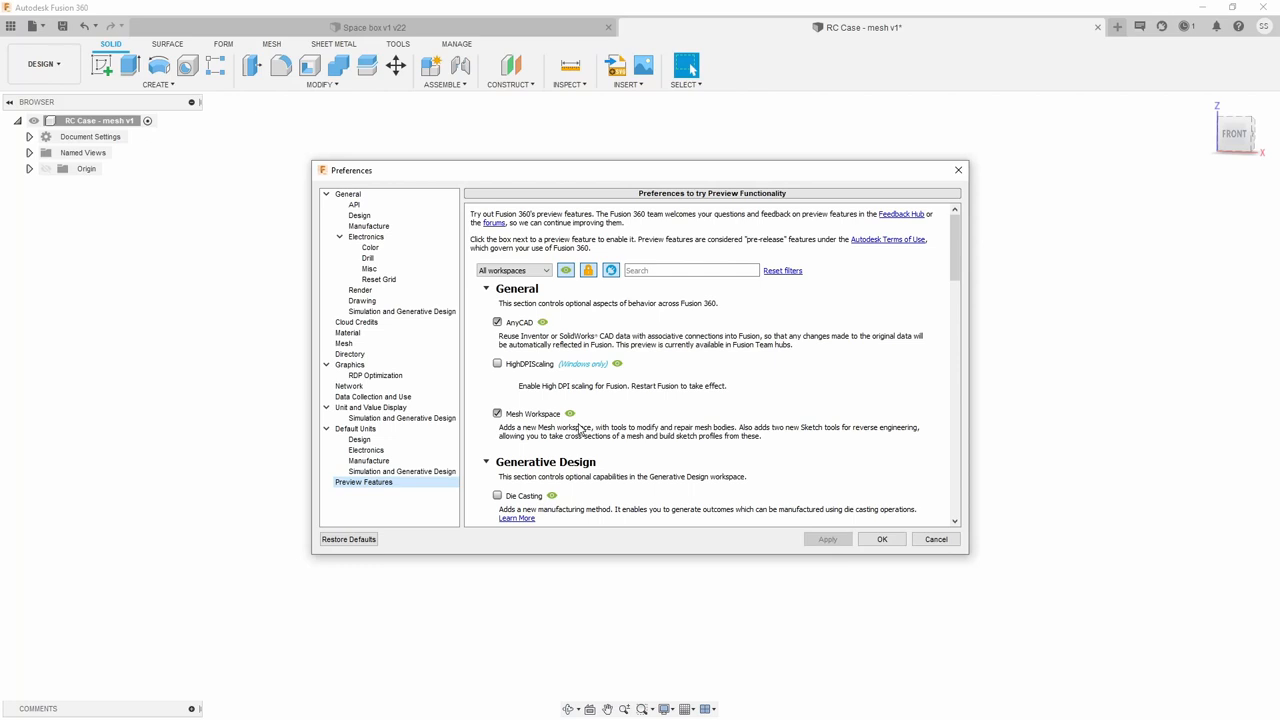
mouse_move(820, 523)
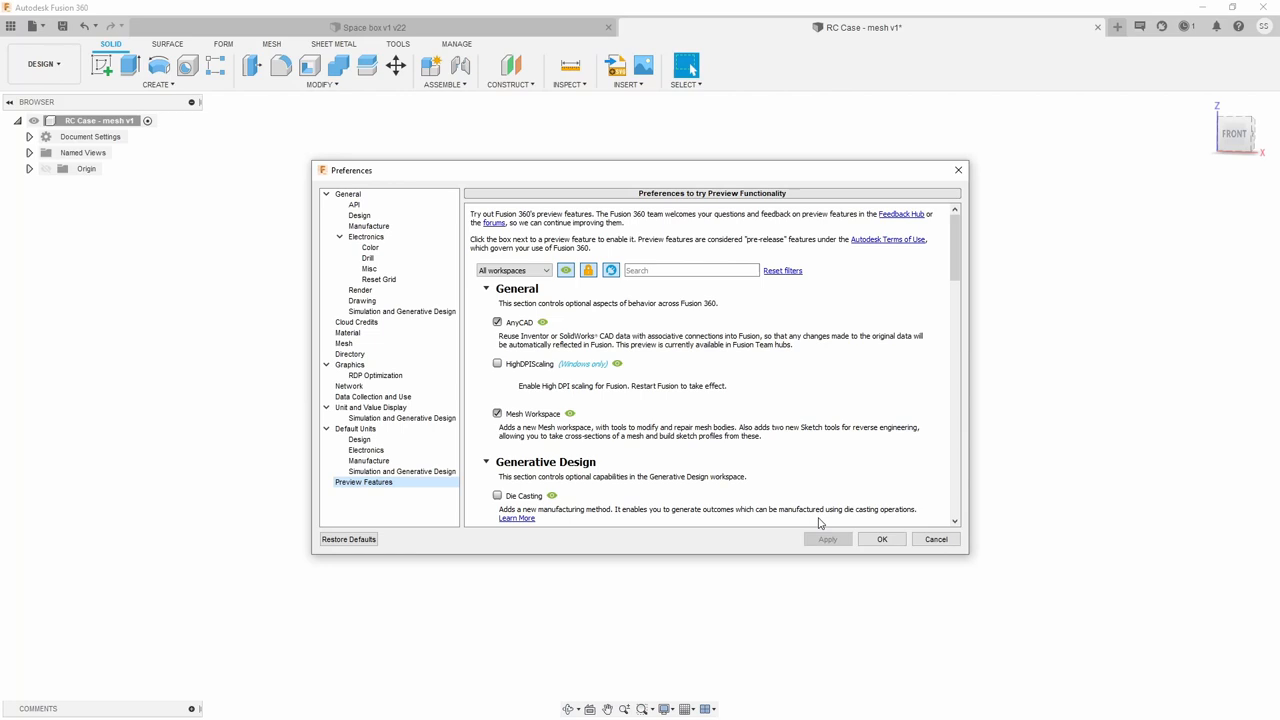
Apply the preferences with the Mesh Workspace preview feature enabled.
click(629, 84)
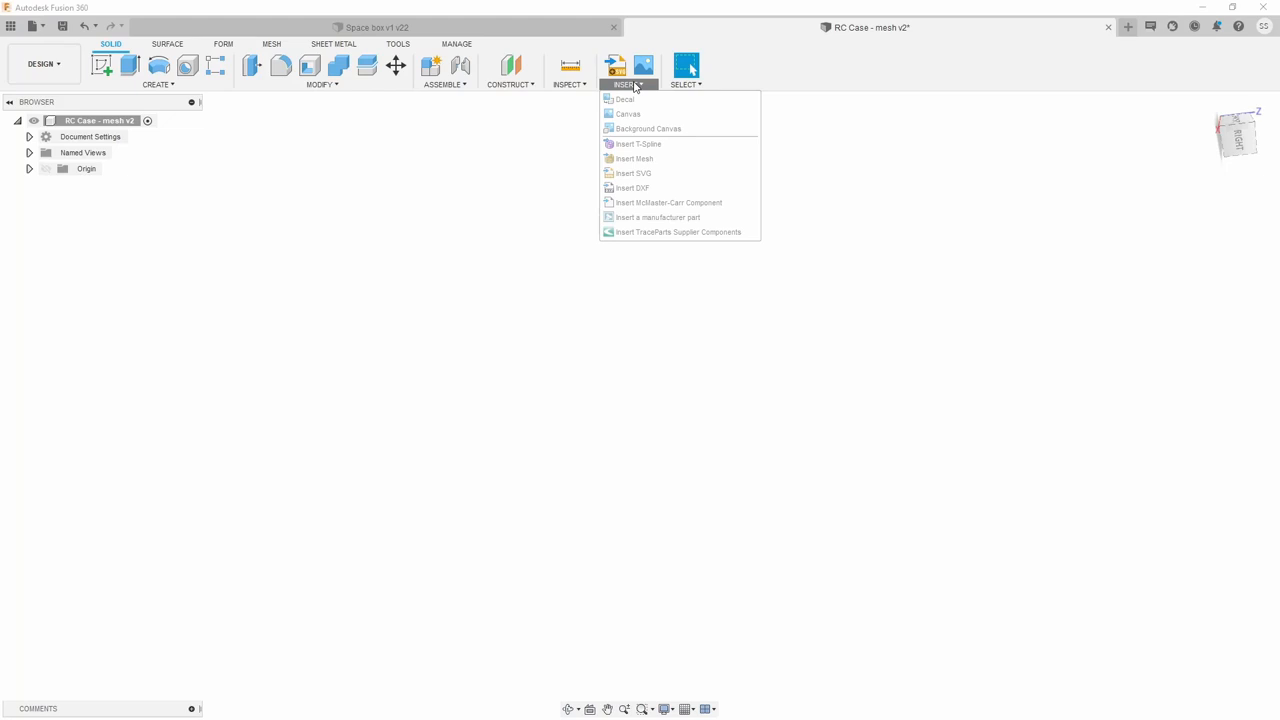
Insert the exported grip mesh file into the design as a mesh body.
click(634, 158)
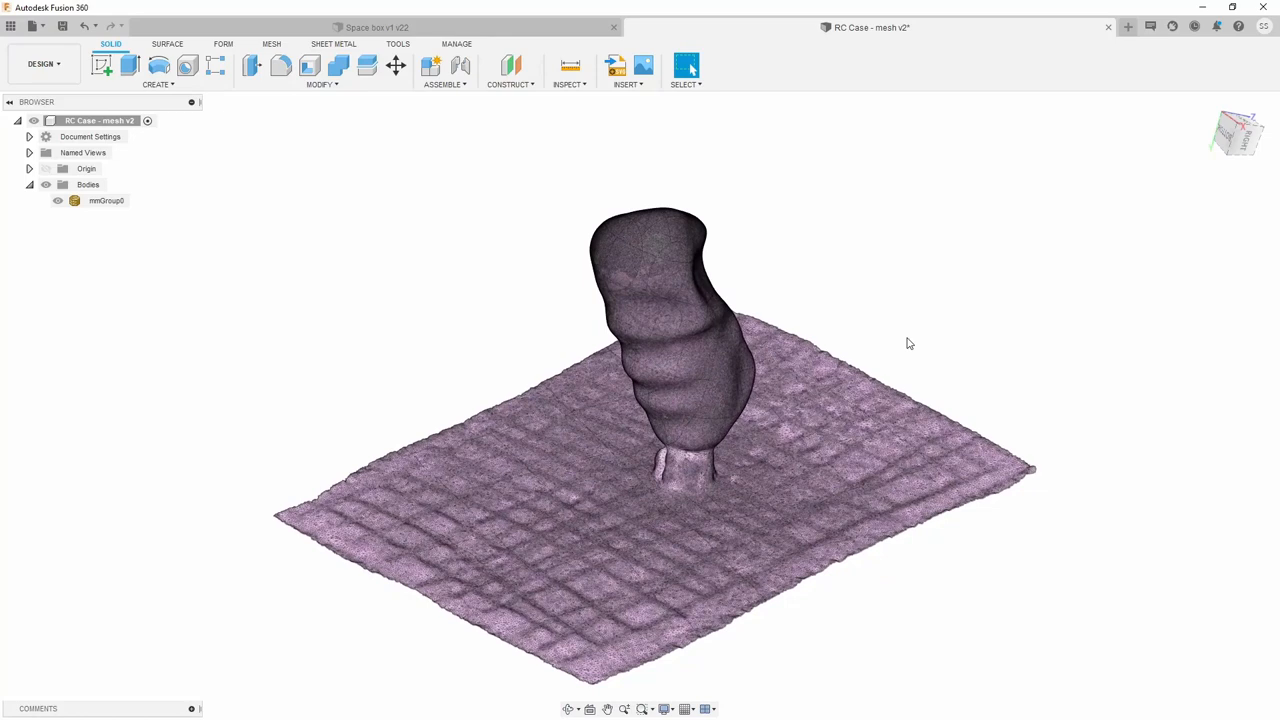
Start an adaptive Reduce on mesh body mmGroup0 targeting 10000 faces.
click(271, 44)
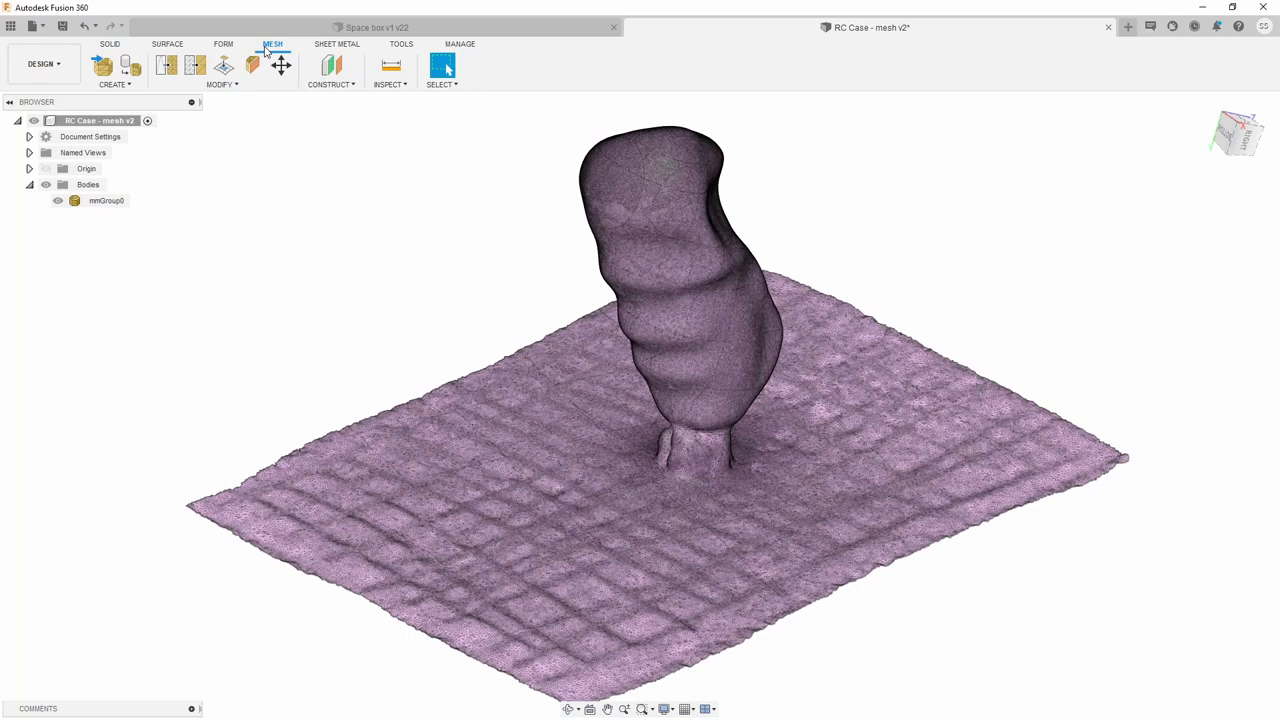
click(195, 65)
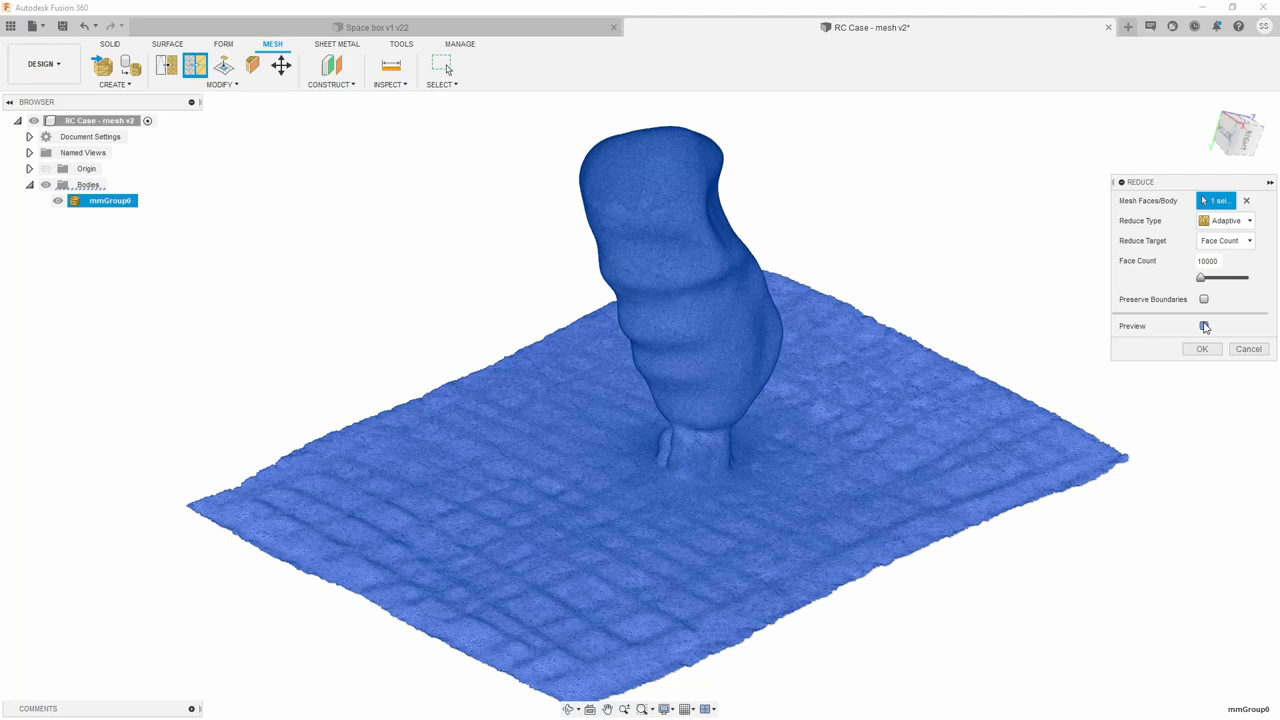
Preview and apply the 10000-face reduction, then check the mesh scale factor.
click(1202, 349)
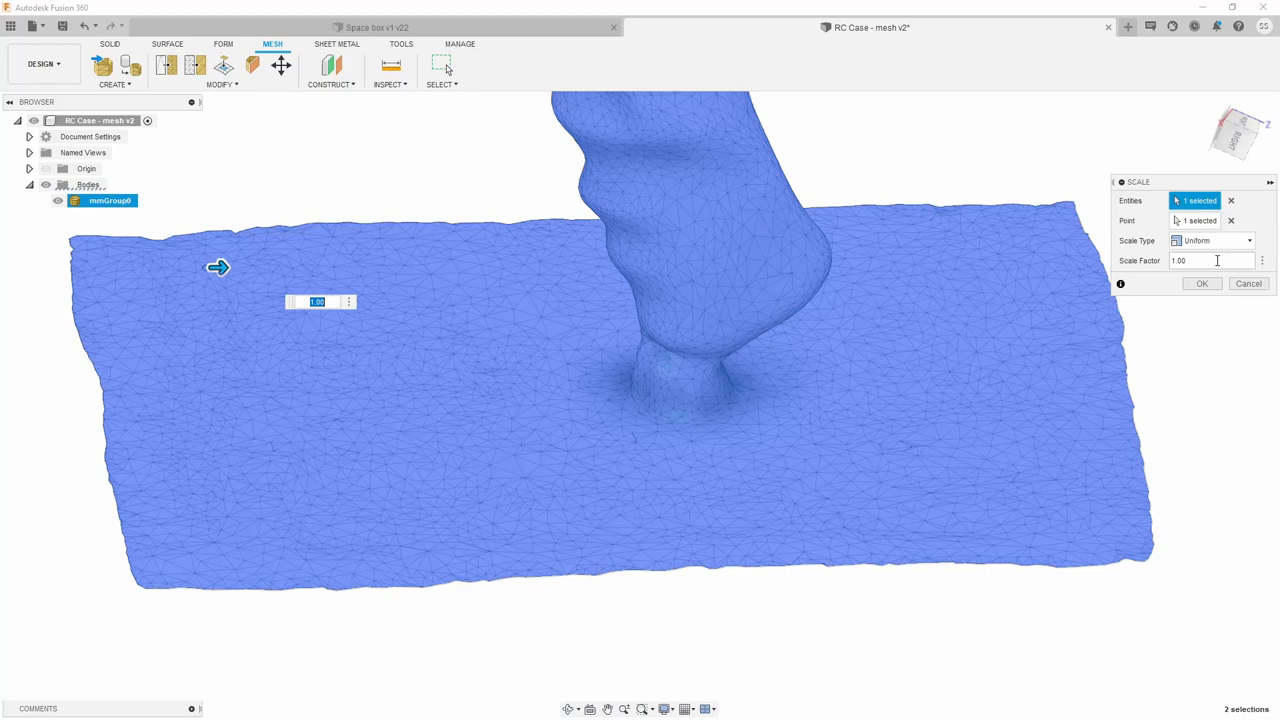
click(1201, 283)
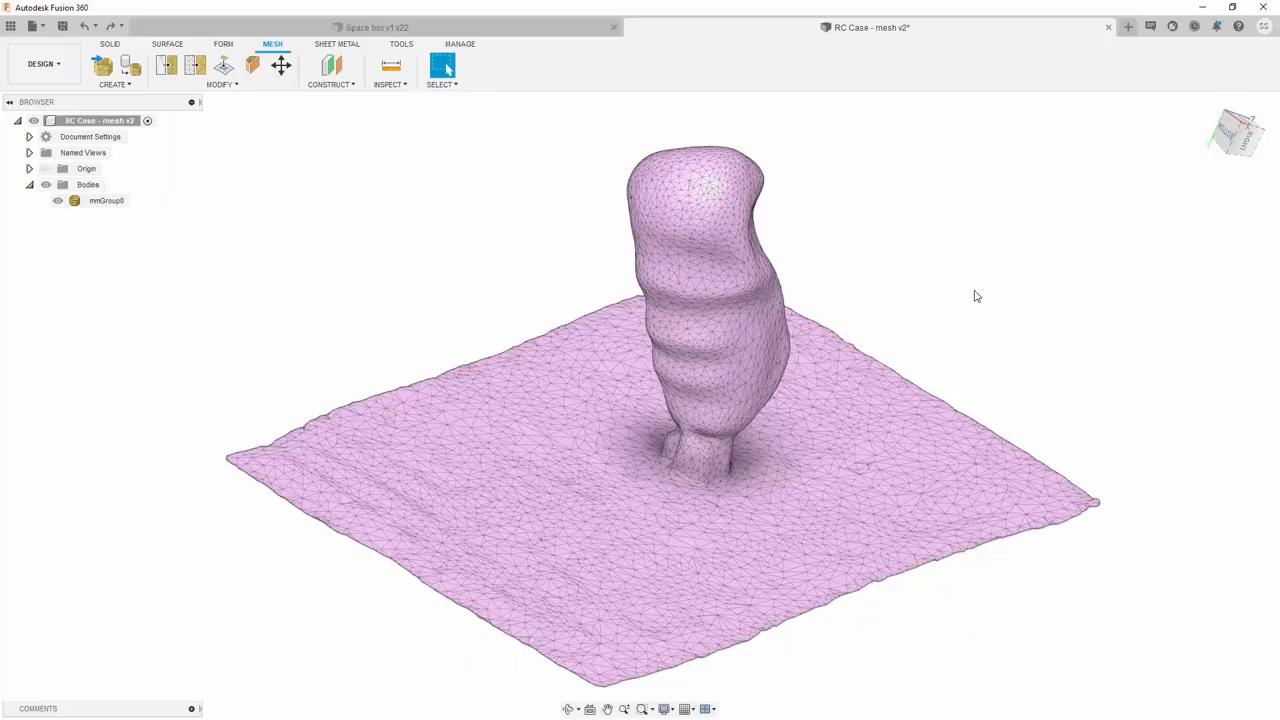
Plane-cut away the paper base, leaving only the grip mesh for reorienting.
click(252, 65)
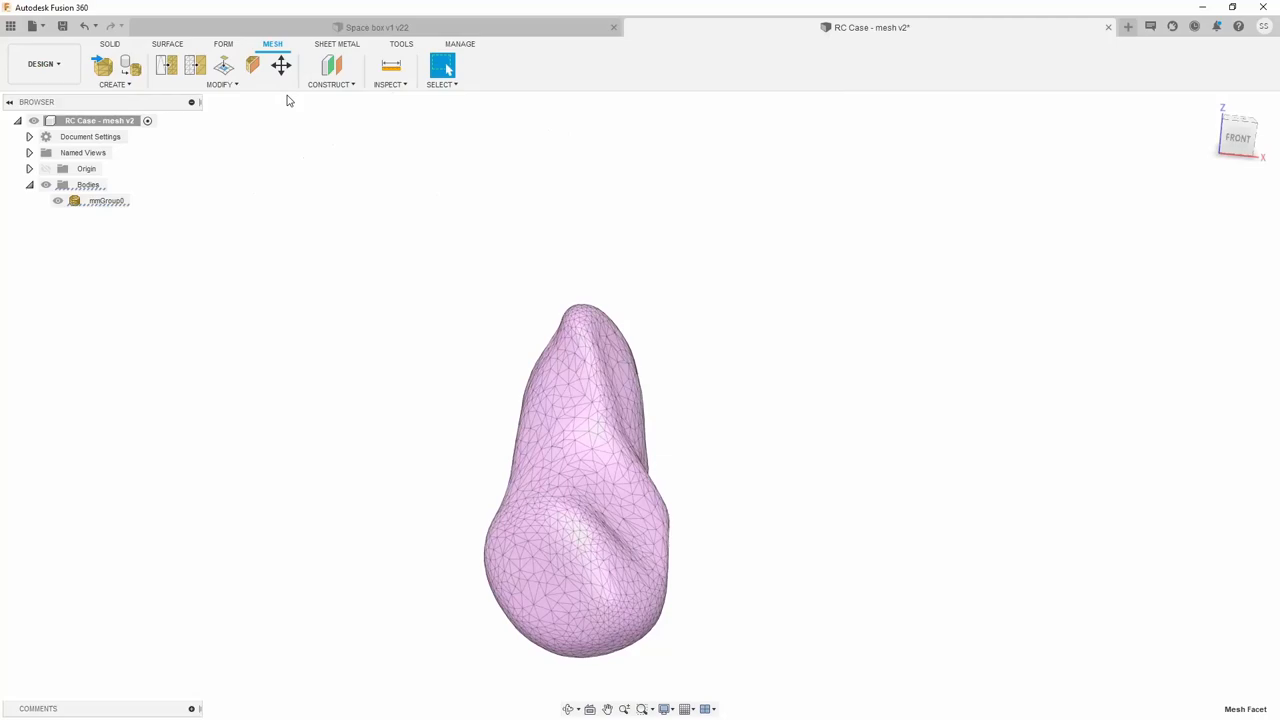
click(281, 65)
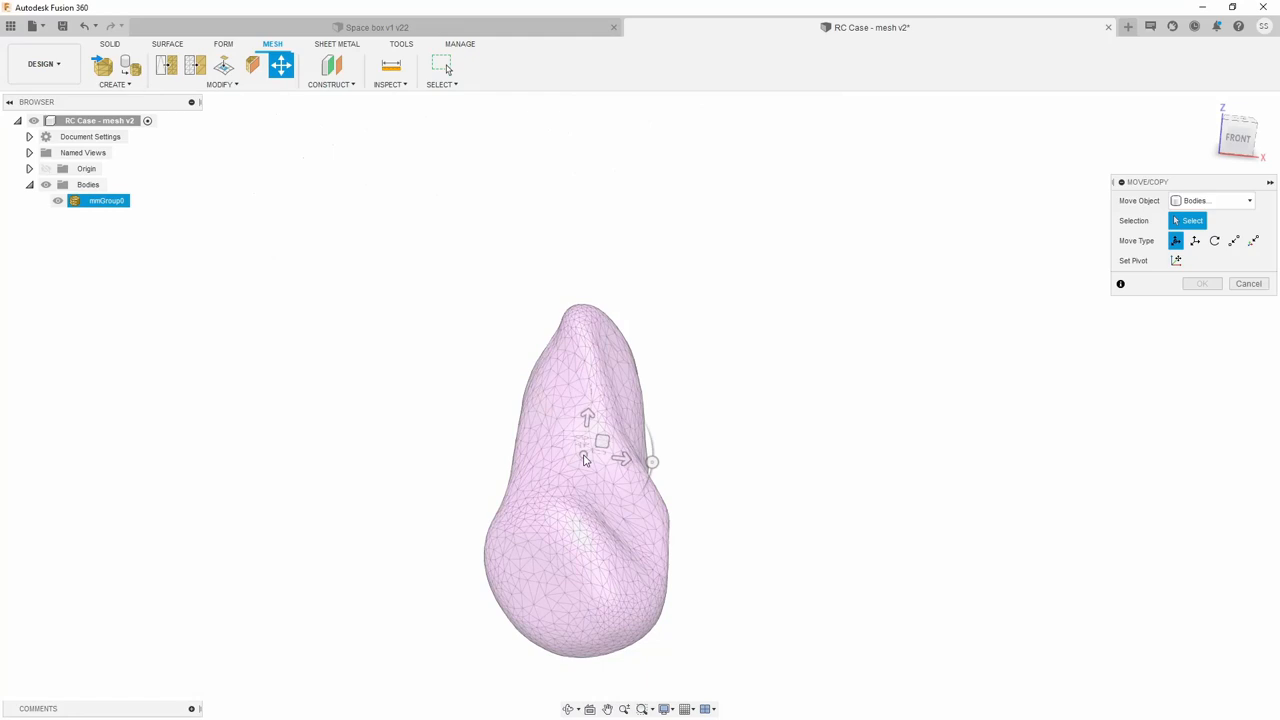